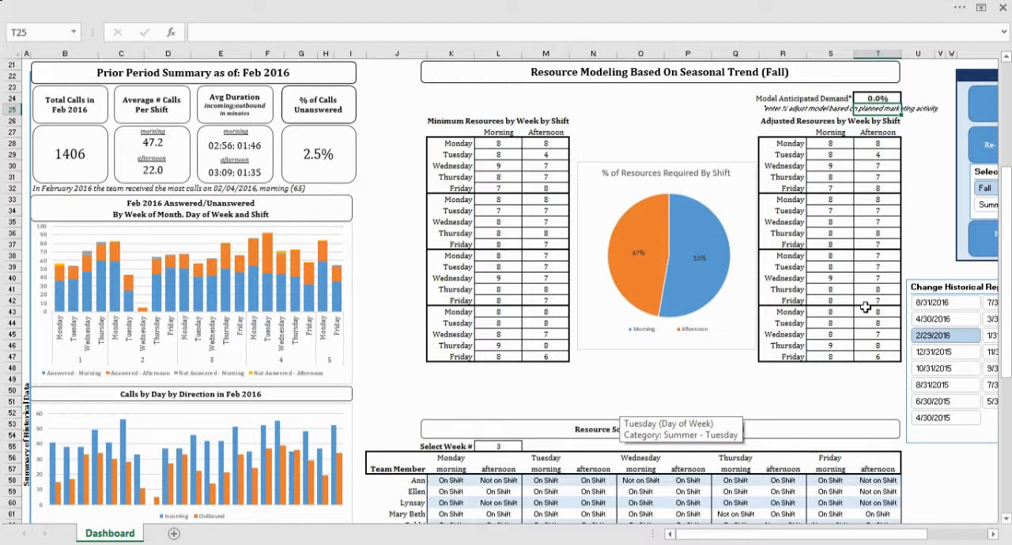
Switch the historical report slicer from April 2016 to August 2016
{"action": "left_click", "coordinate": [945, 319]}
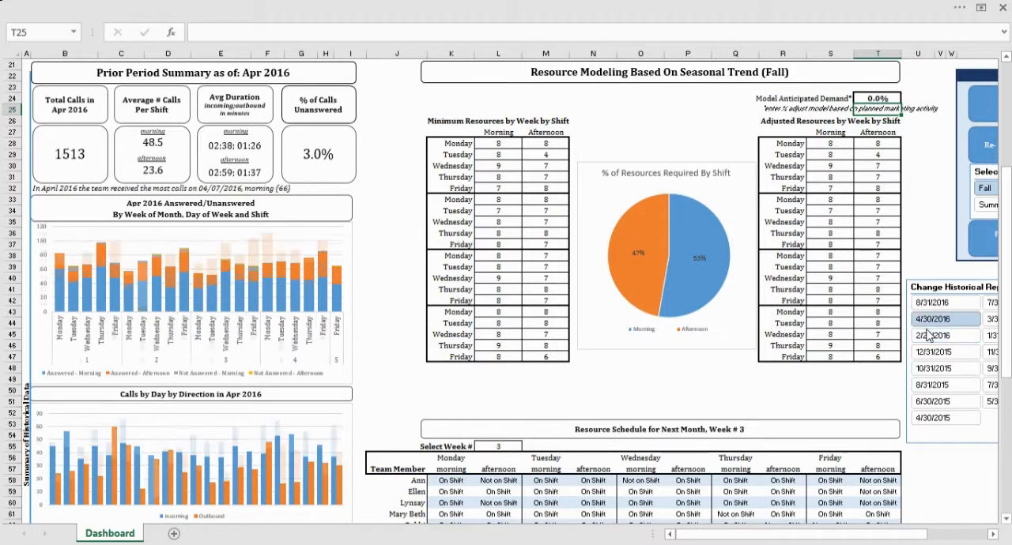
{"action": "left_click", "coordinate": [945, 302]}
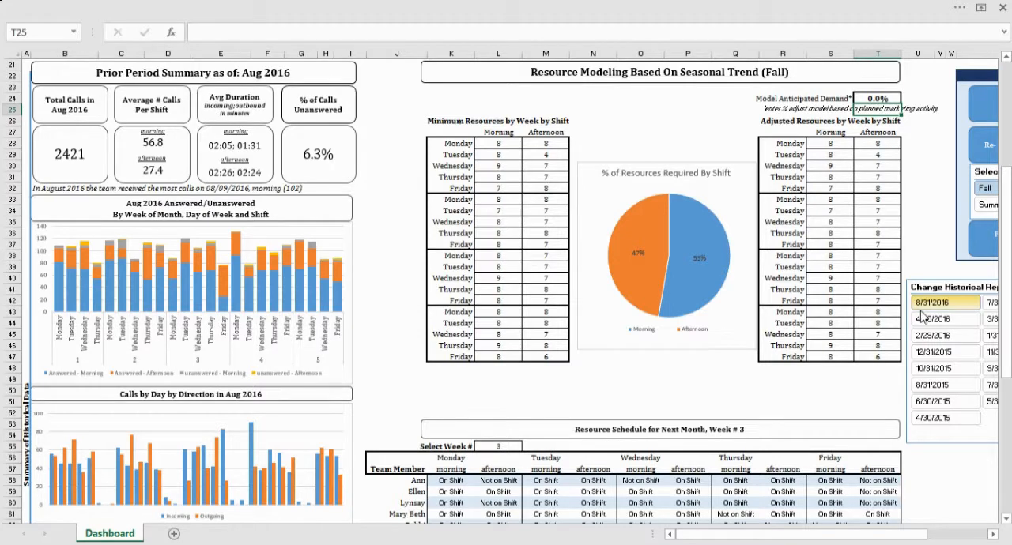
Scroll down to the Model Anticipated Demand cell to set 10% demand
{"action": "scroll", "scroll_direction": "down", "scroll_amount": 3}
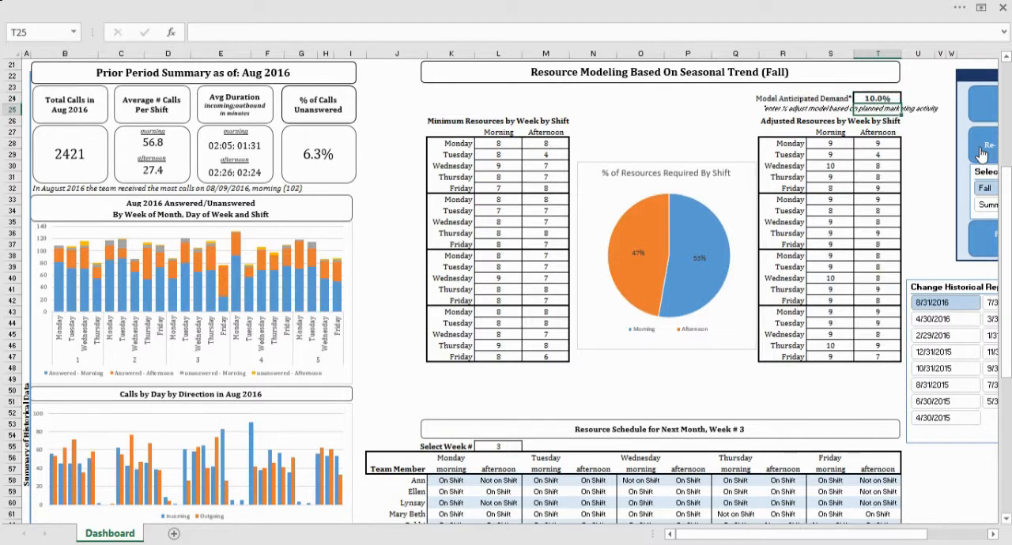
{"action": "mouse_move", "coordinate": [1008, 78]}
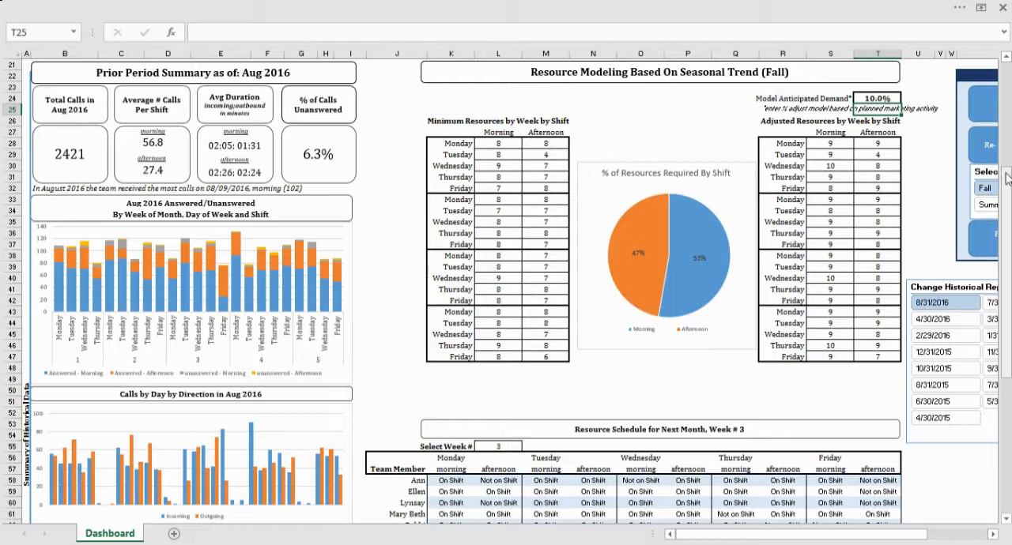
Choose week 1 in the next month's Select Week # dropdown
{"action": "scroll", "scroll_direction": "down", "scroll_amount": 3}
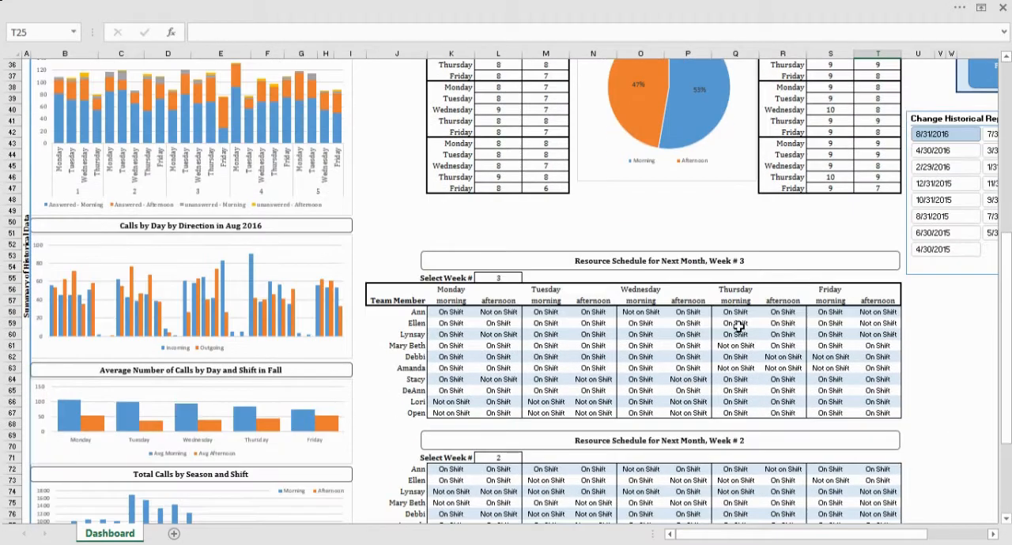
{"action": "left_click", "coordinate": [498, 278]}
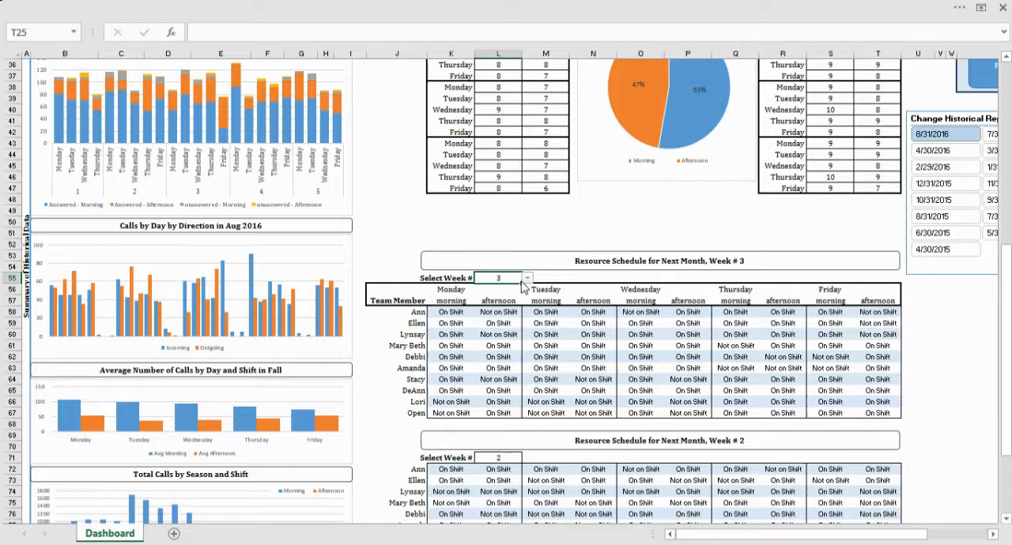
{"action": "left_click", "coordinate": [527, 282]}
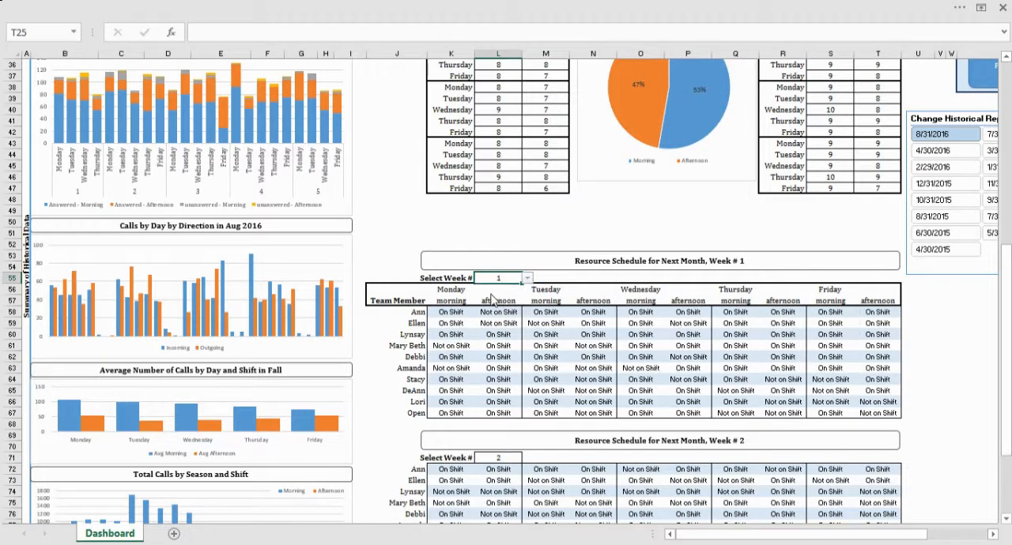
{"action": "scroll", "scroll_direction": "down", "scroll_amount": 3}
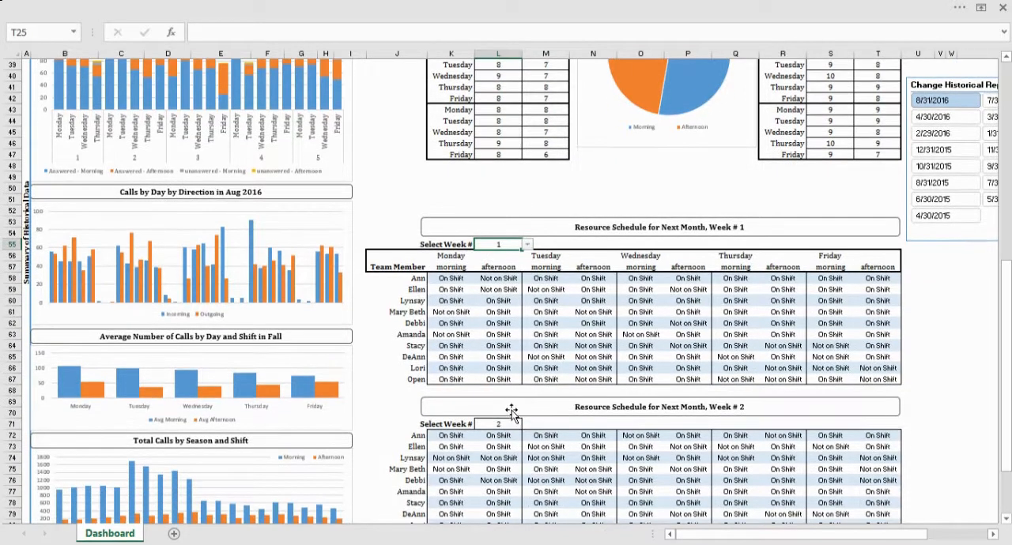